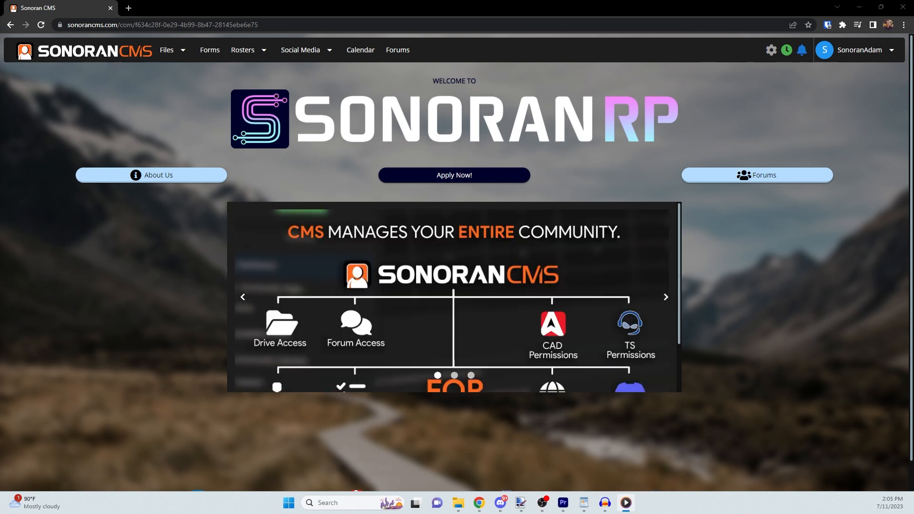
Step: Open the admin Form Editor listing Patrol Logs and Membership Application
left_click(665, 297)
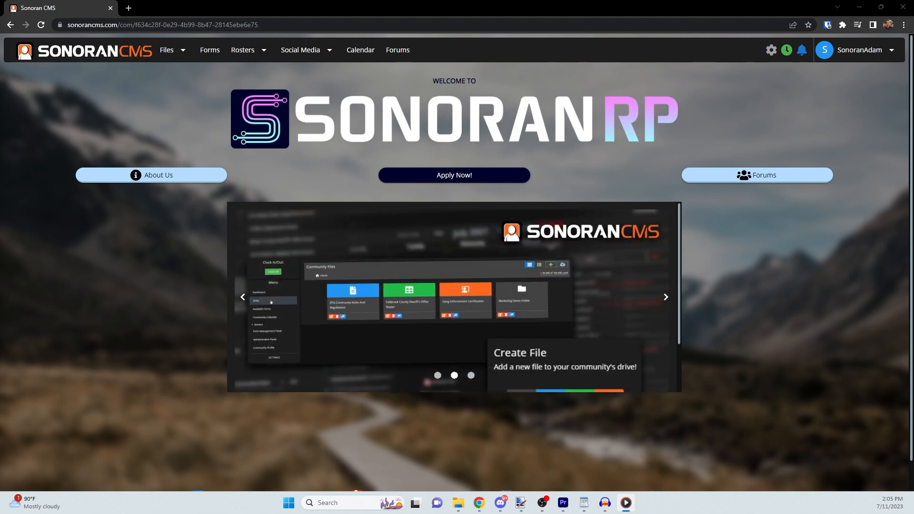
mouse_move(770, 50)
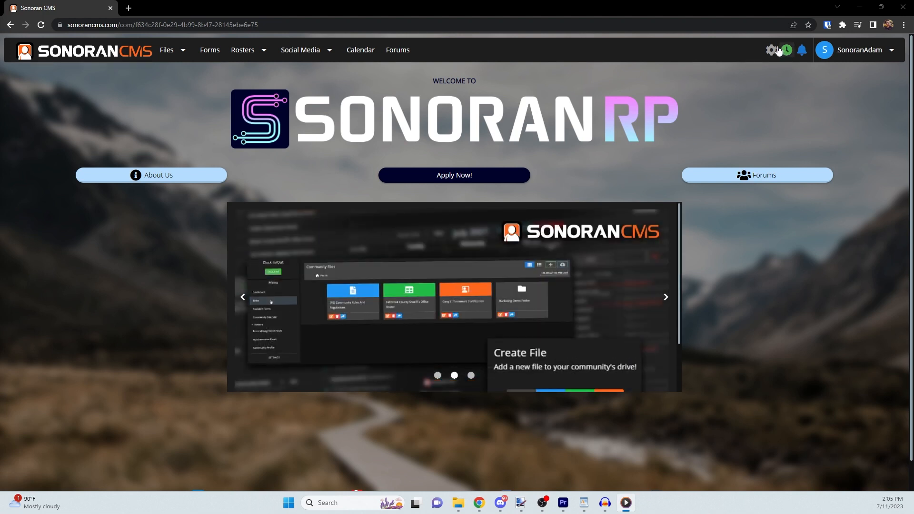
left_click(771, 50)
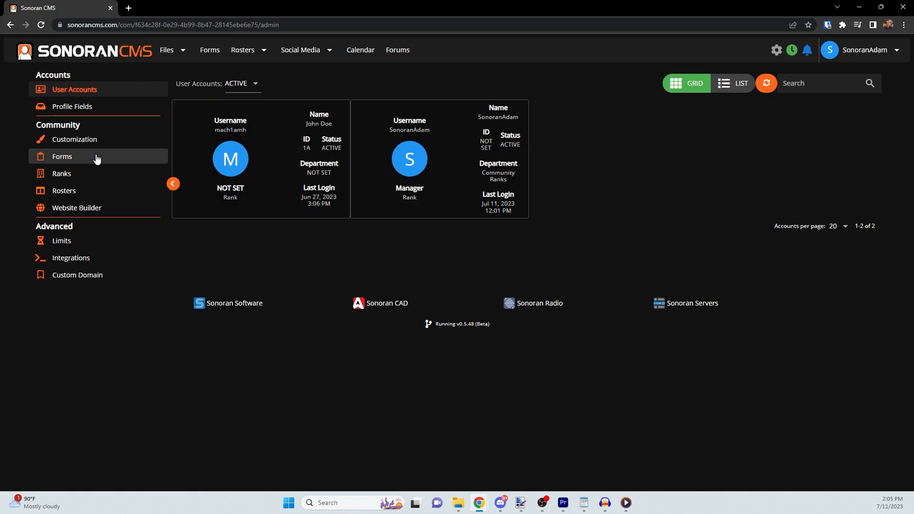
left_click(62, 157)
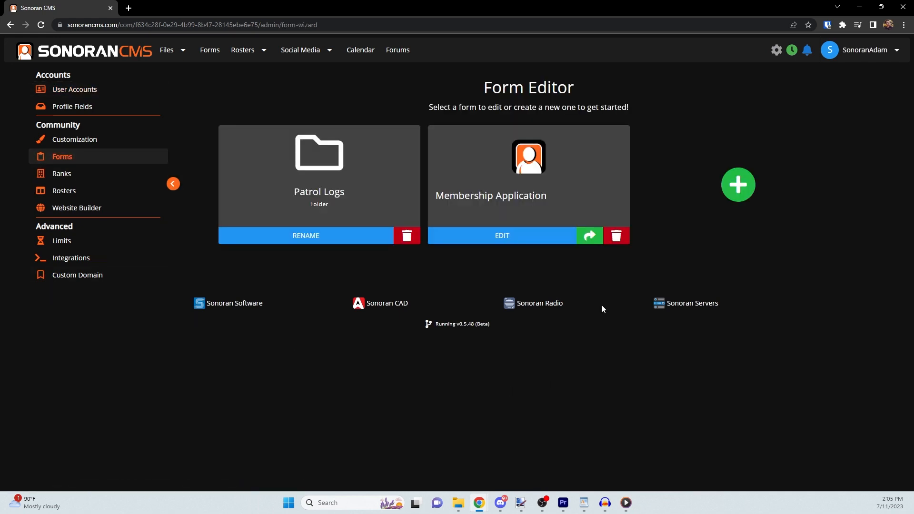
mouse_move(595, 285)
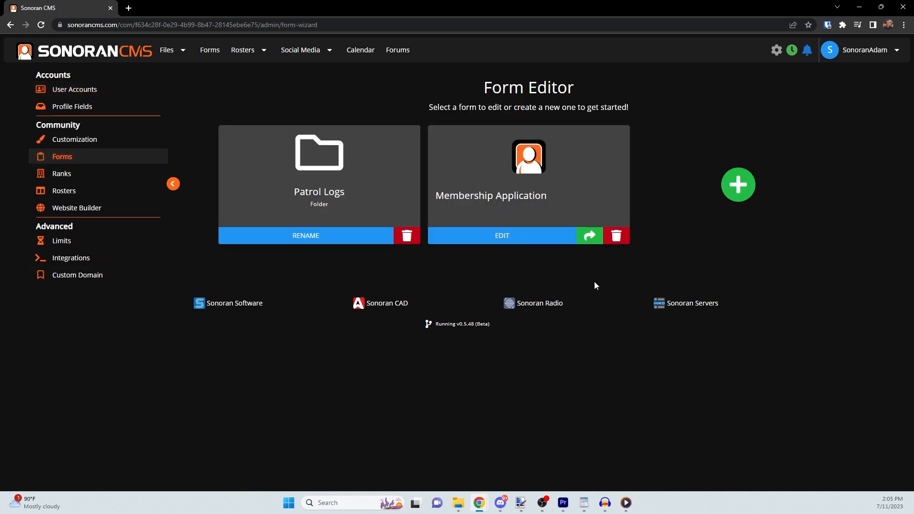
mouse_move(559, 270)
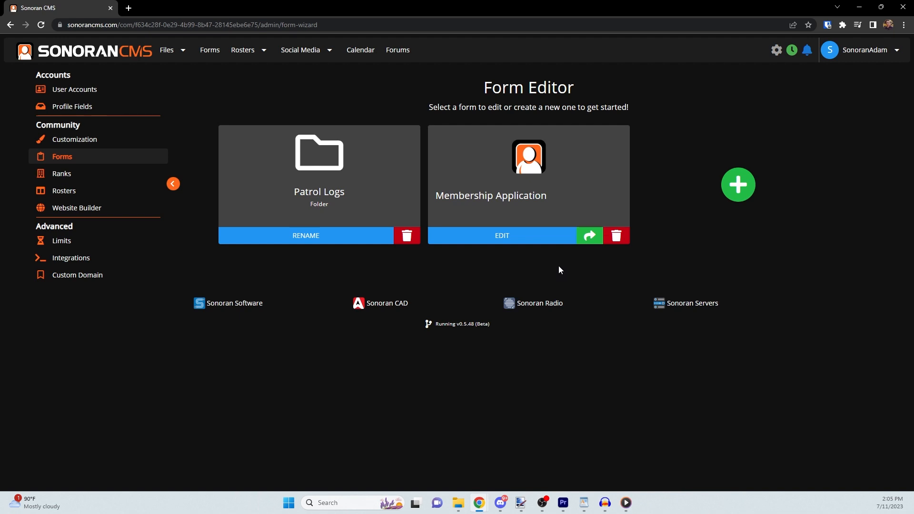
mouse_move(502, 236)
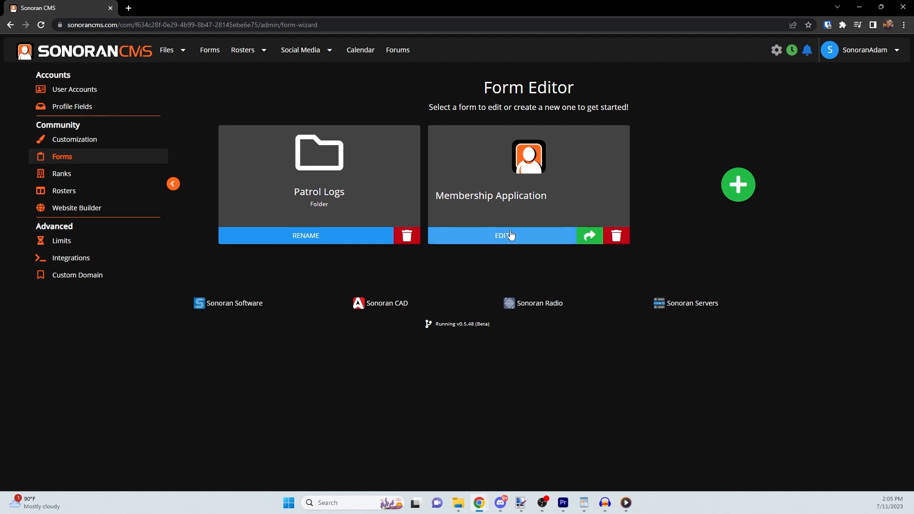
mouse_move(737, 184)
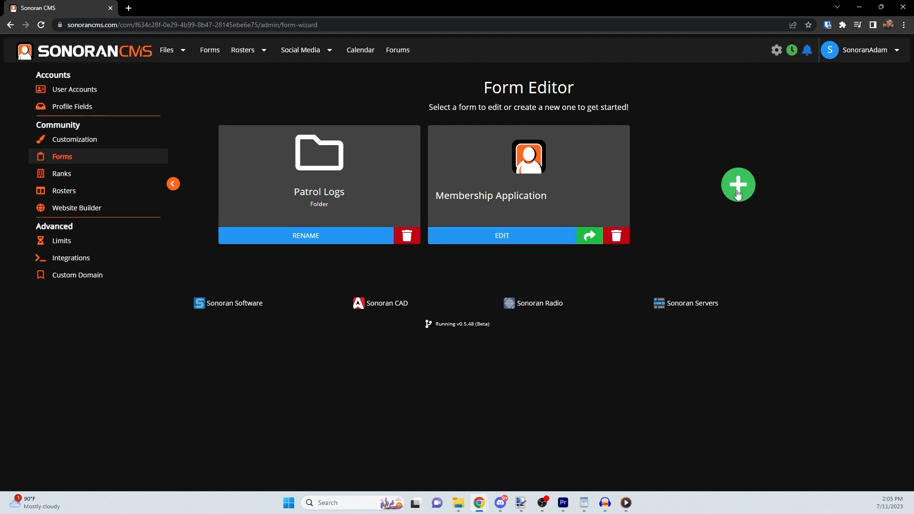
mouse_move(738, 231)
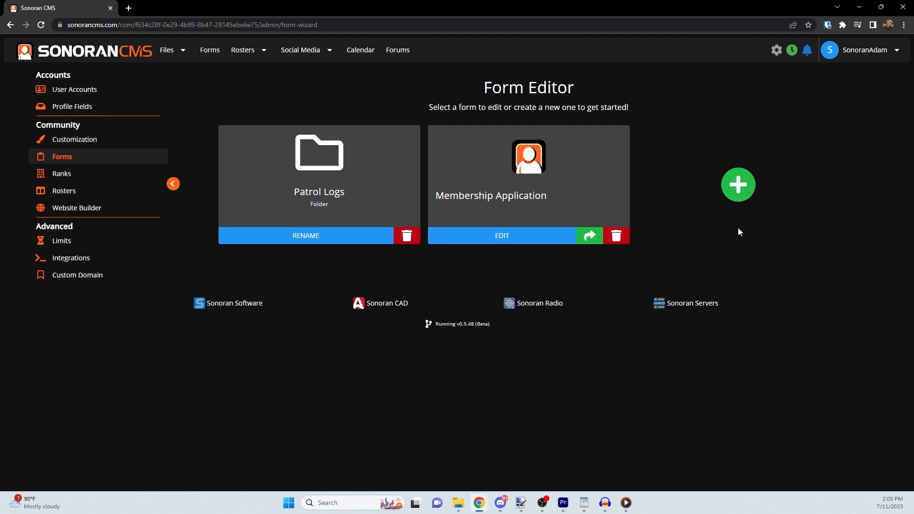
Step: Create a new custom form and title it 'Member Application'
left_click(737, 184)
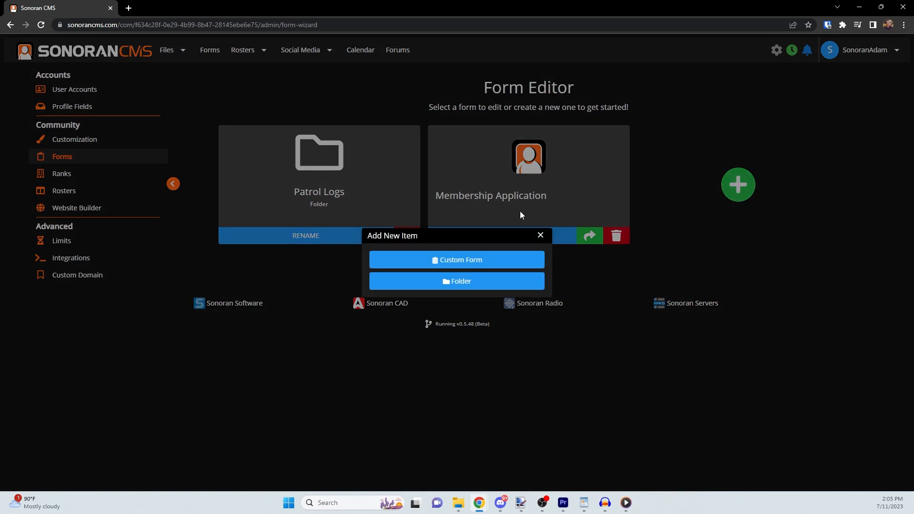
left_click(457, 259)
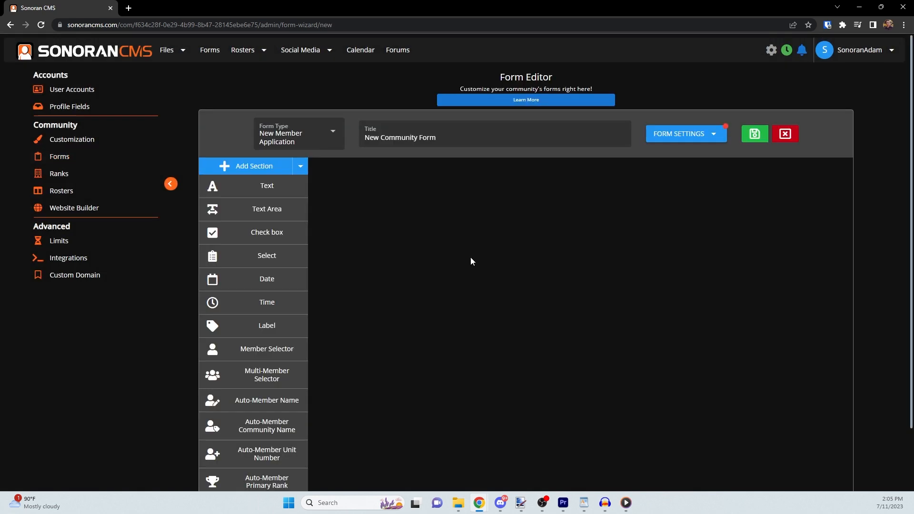
mouse_move(336, 169)
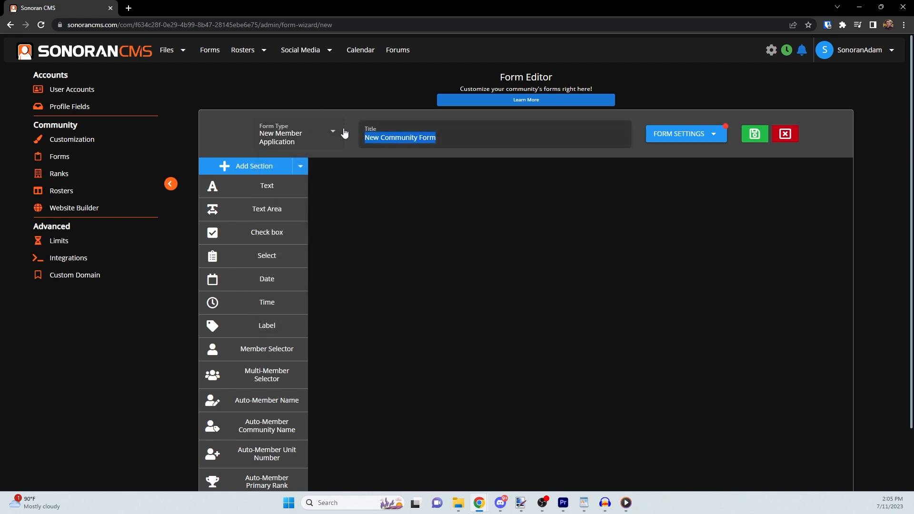
type("Member A")
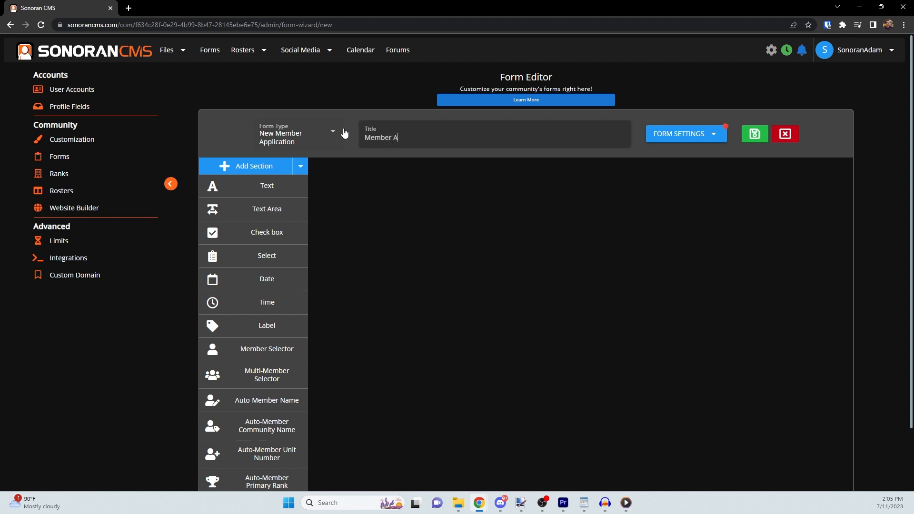
type("pplication")
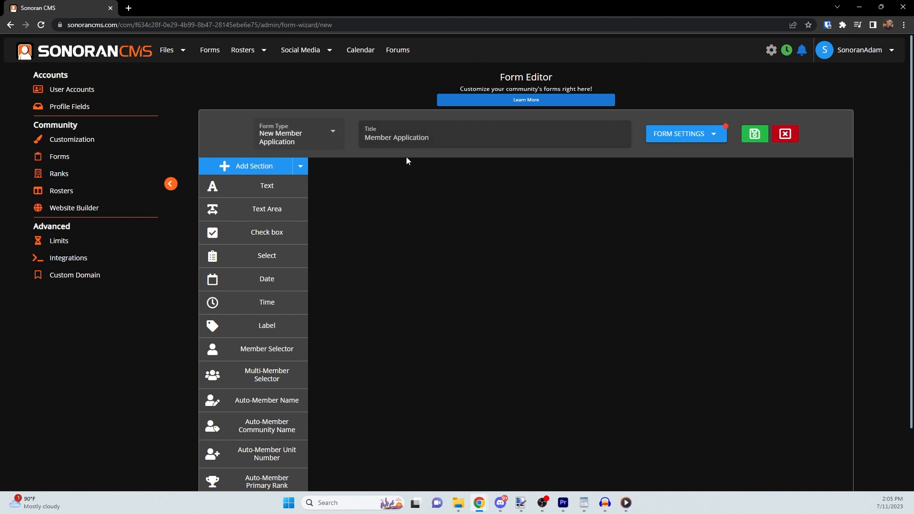
Step: Add a form section, mark the time field Required, then remove that time field
left_click(254, 166)
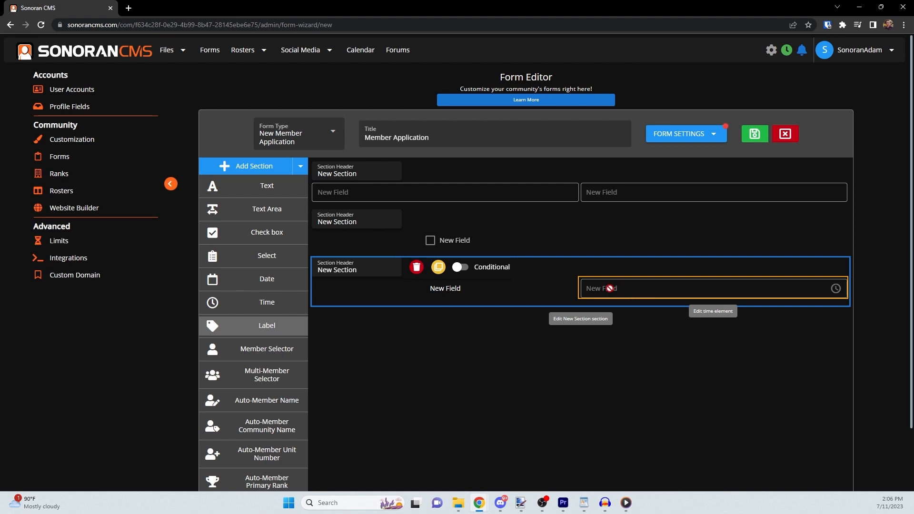
left_click(438, 268)
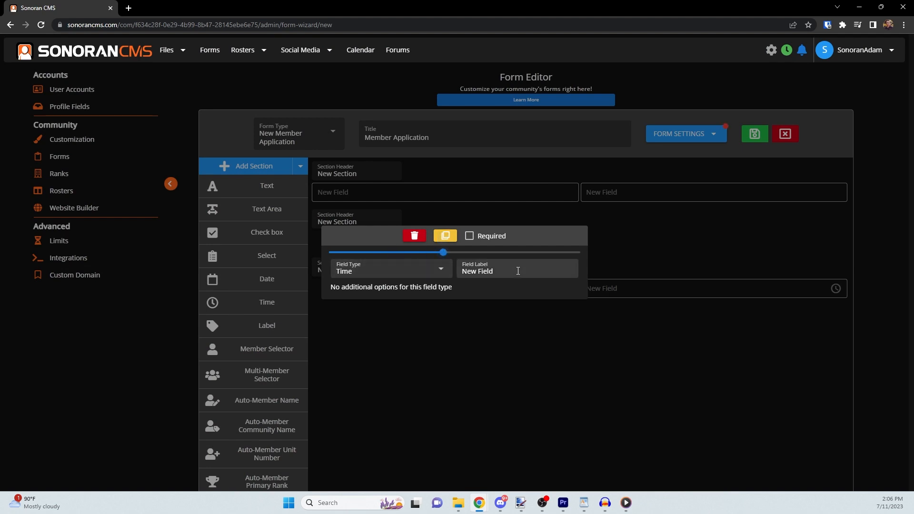
left_click(469, 235)
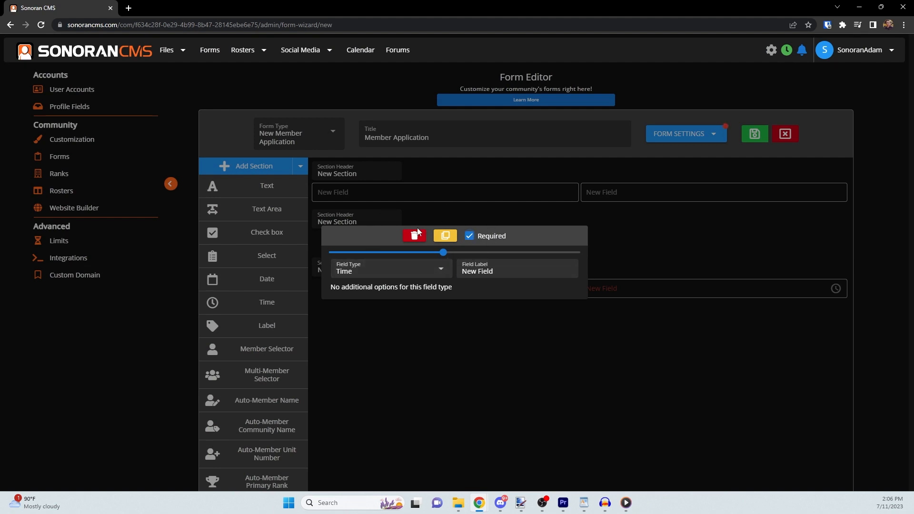
left_click(414, 235)
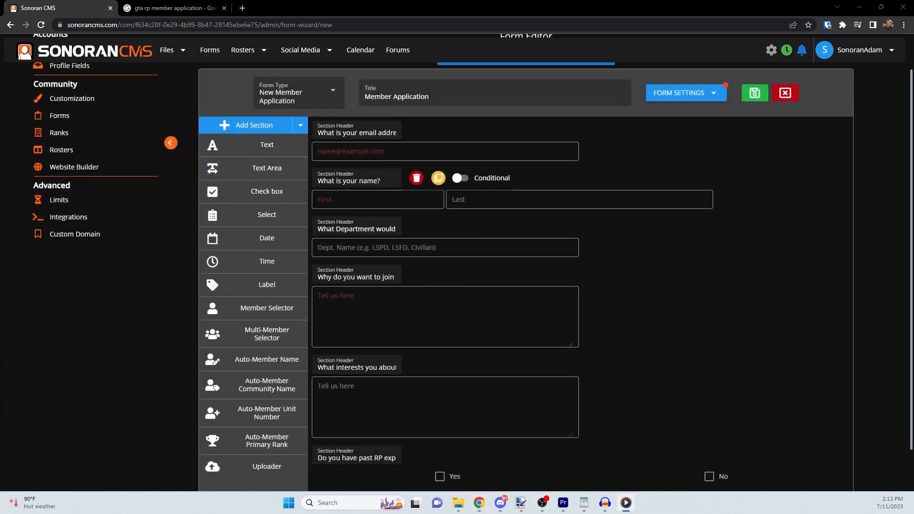
mouse_move(118, 390)
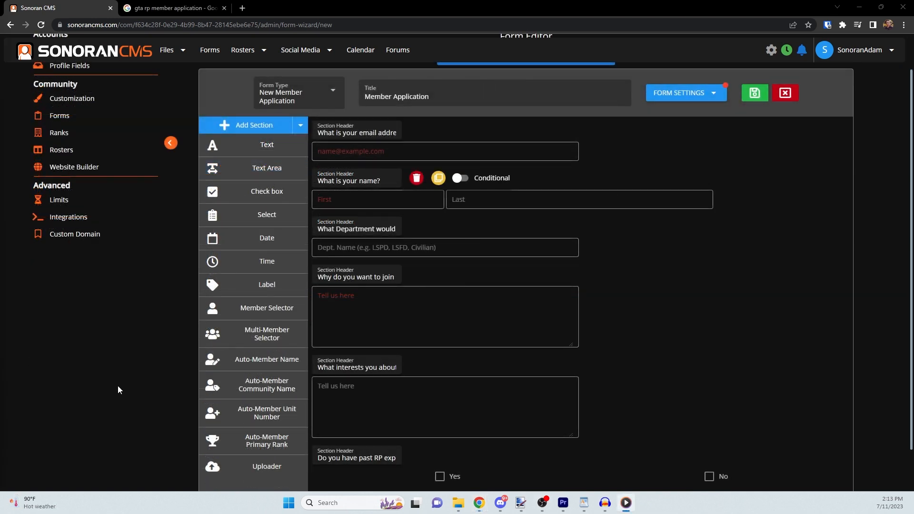
mouse_move(112, 385)
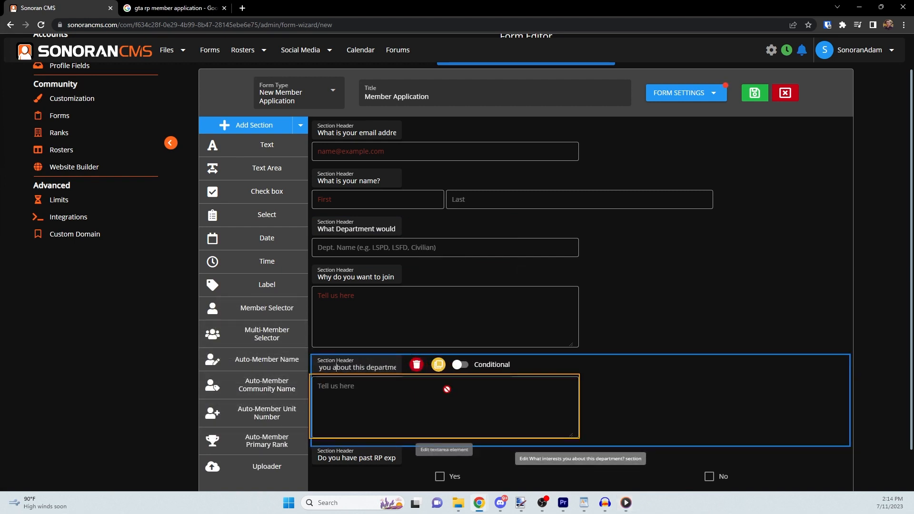
Step: Make the interests section conditional on Dept. Name with values LSPD,LSFD
left_click(460, 365)
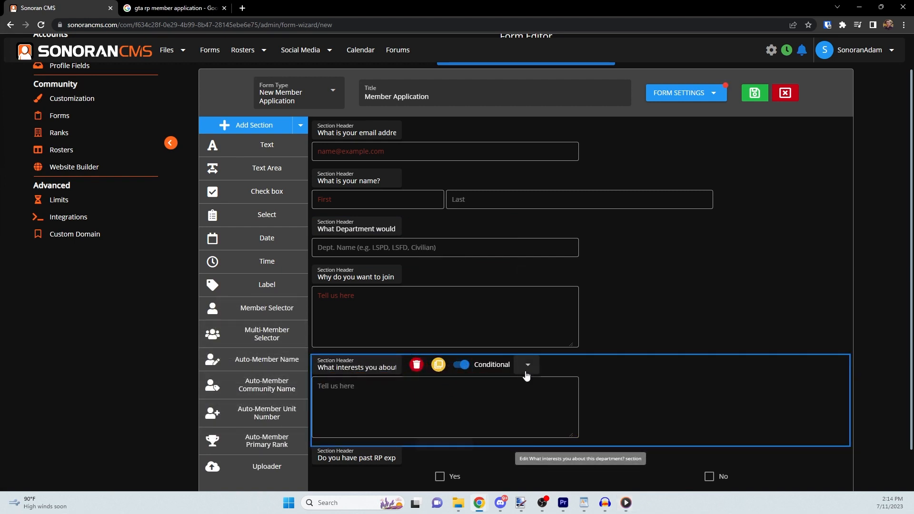
left_click(526, 364)
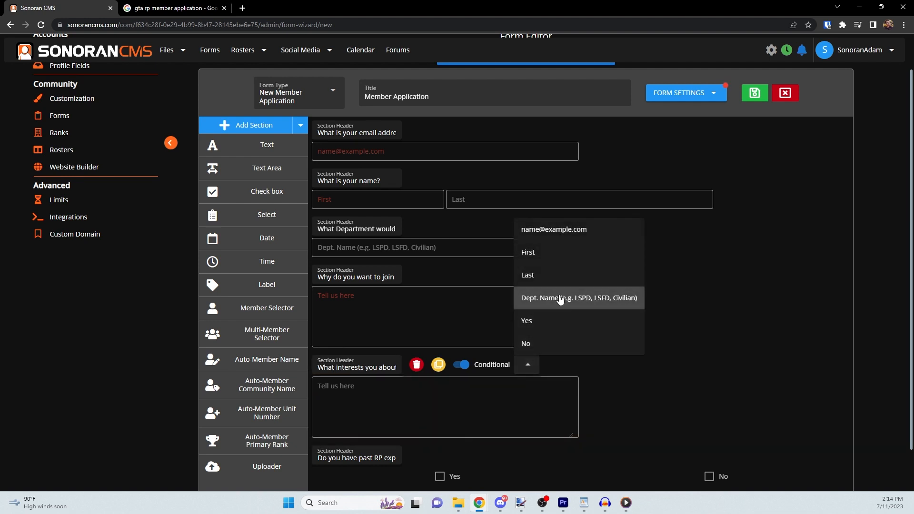
left_click(578, 297)
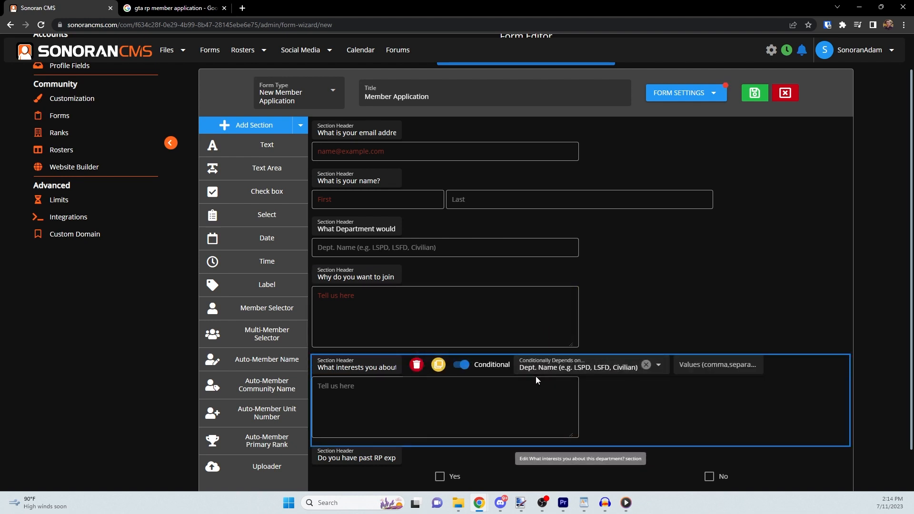
mouse_move(718, 364)
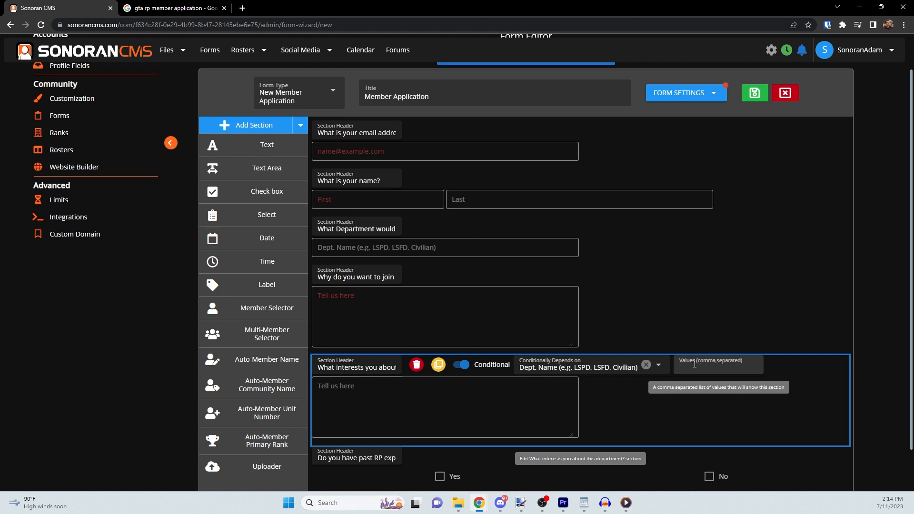
type("LSPD,LSFD")
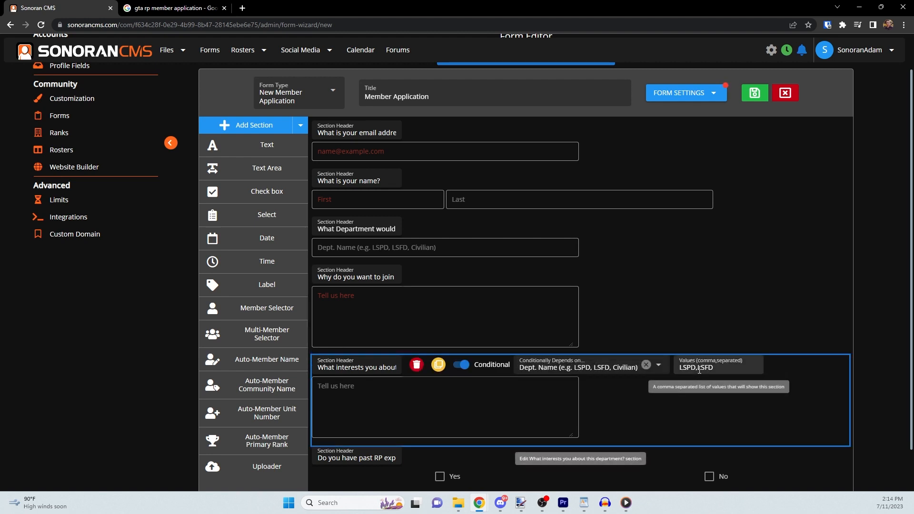
mouse_move(706, 388)
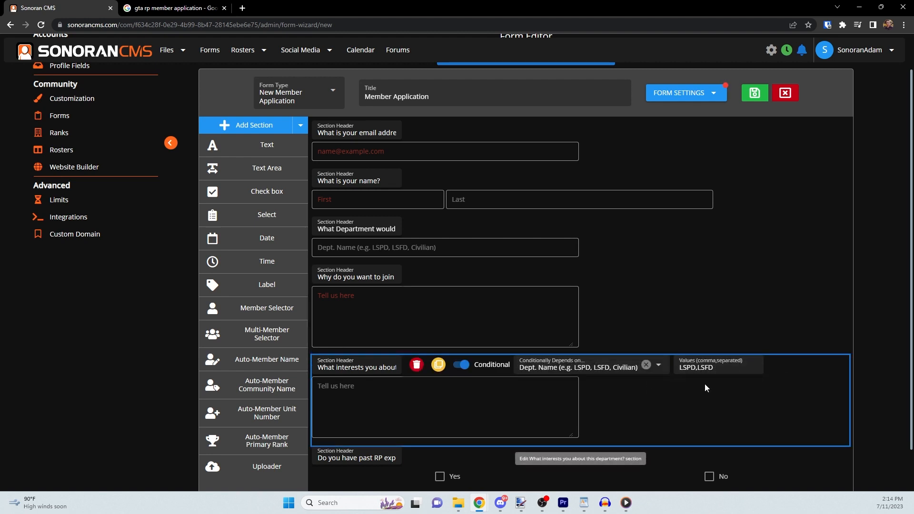
mouse_move(714, 379)
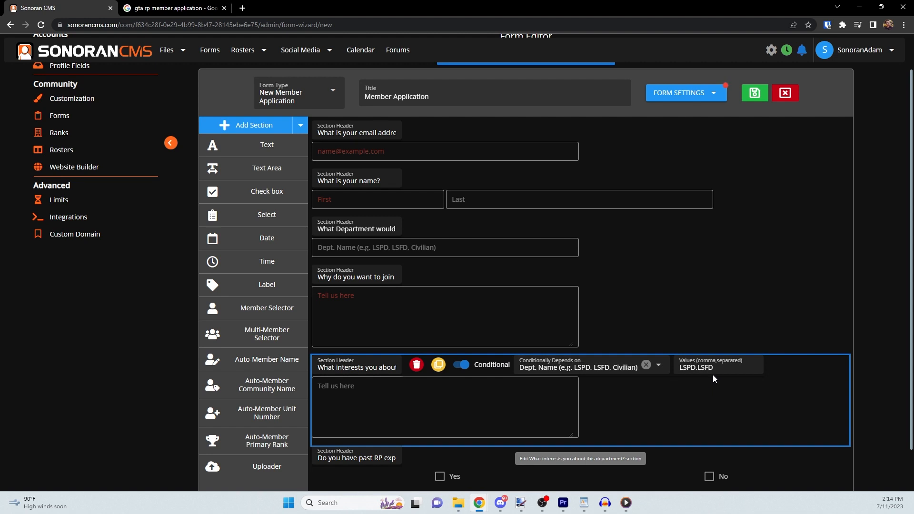
mouse_move(688, 418)
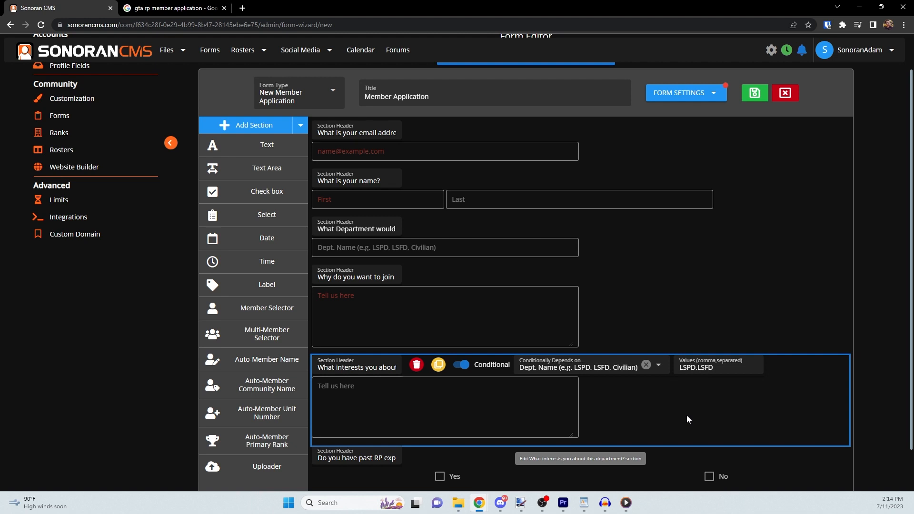
left_click(444, 316)
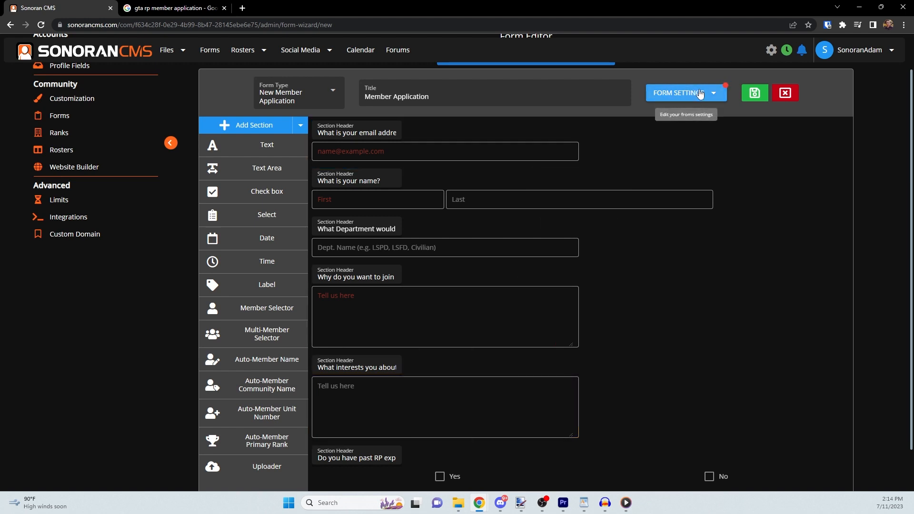
Step: Open the form's Stages settings and expand the Add Existing Stage list
left_click(682, 93)
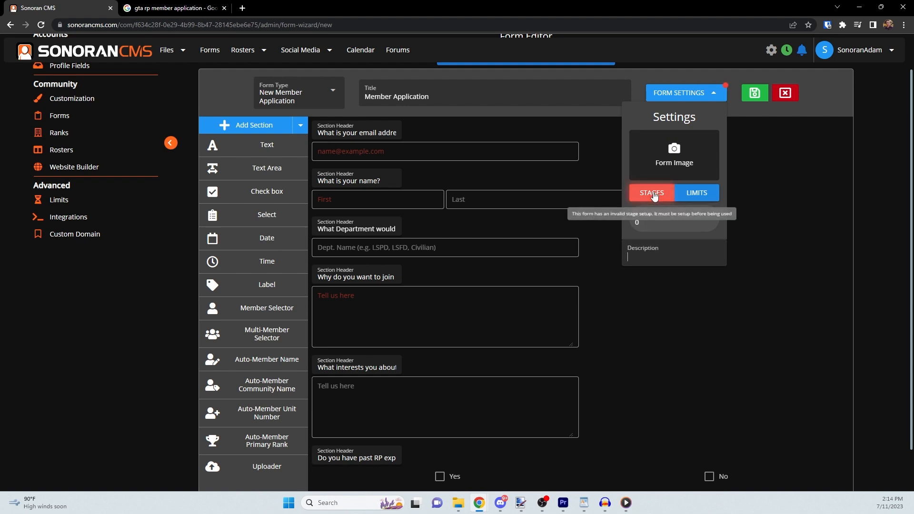
left_click(651, 192)
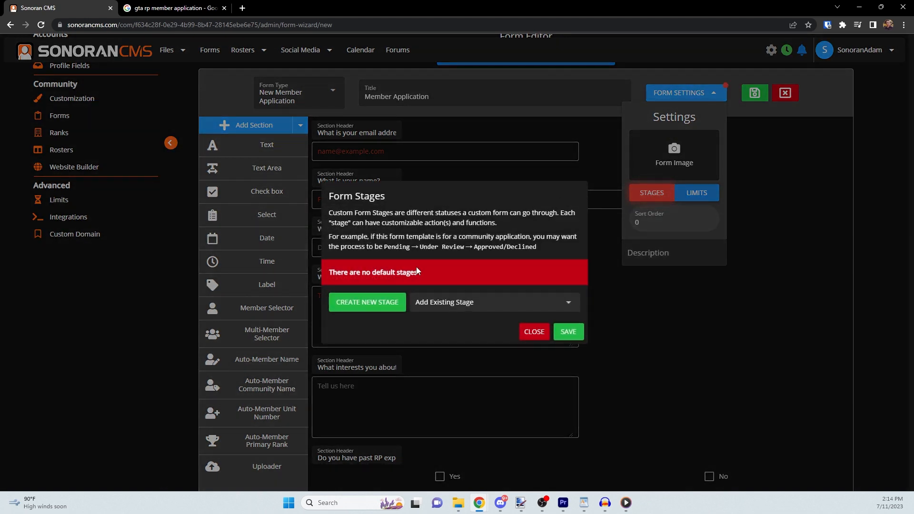
mouse_move(429, 234)
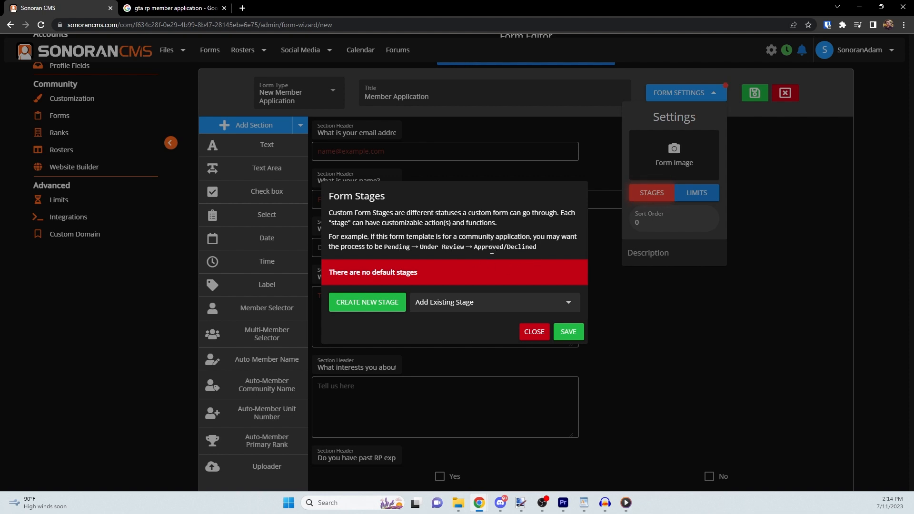
mouse_move(461, 260)
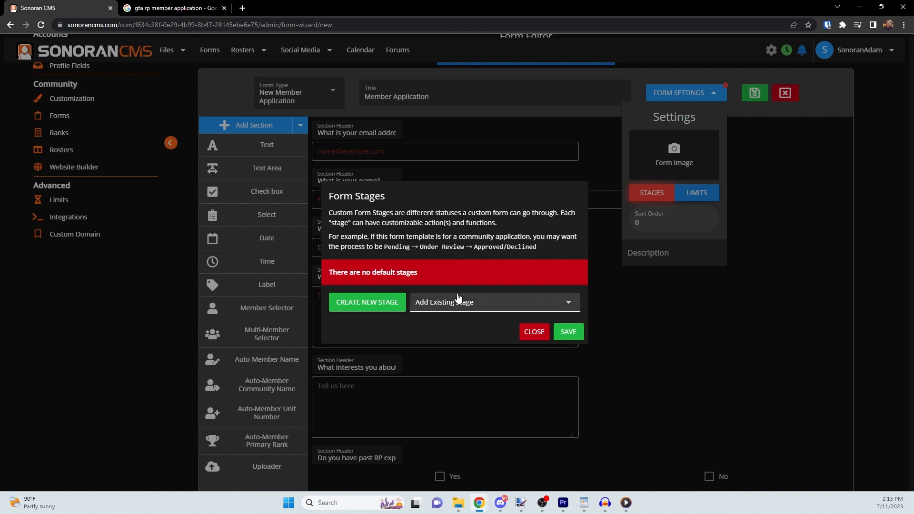
left_click(493, 302)
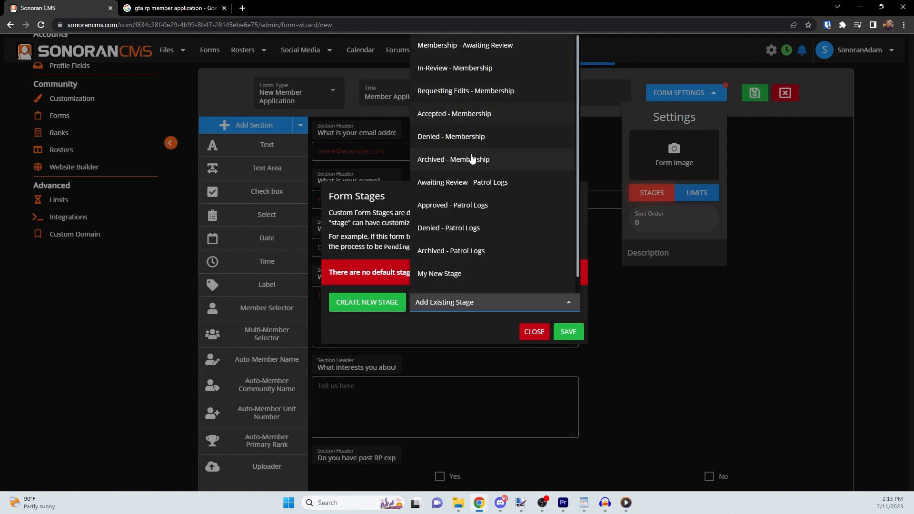
mouse_move(455, 67)
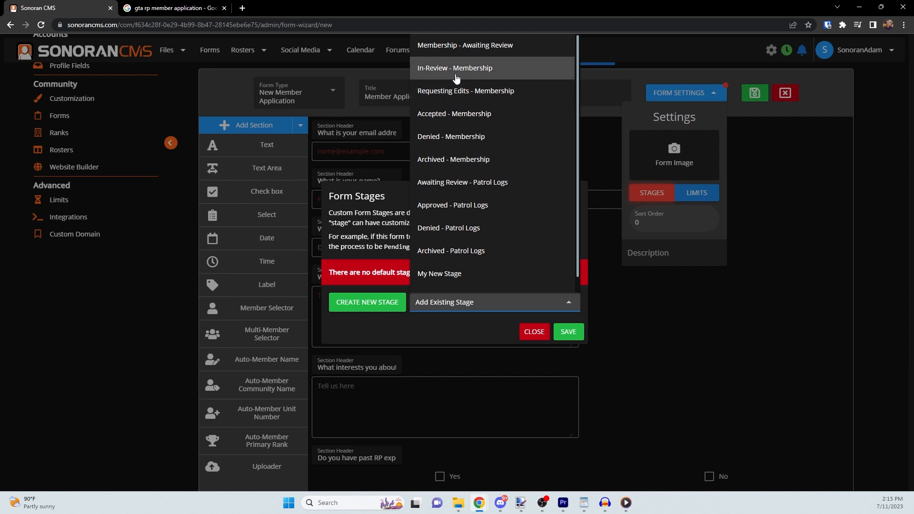
Step: Draft a new stage labelled Approved, removing In-Review from its next-stage options
left_click(439, 273)
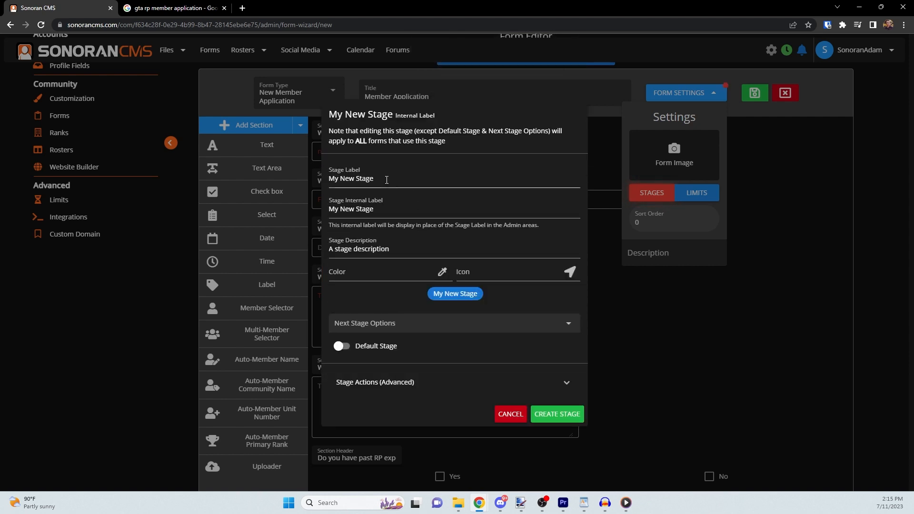
type("Approved")
type("Yes")
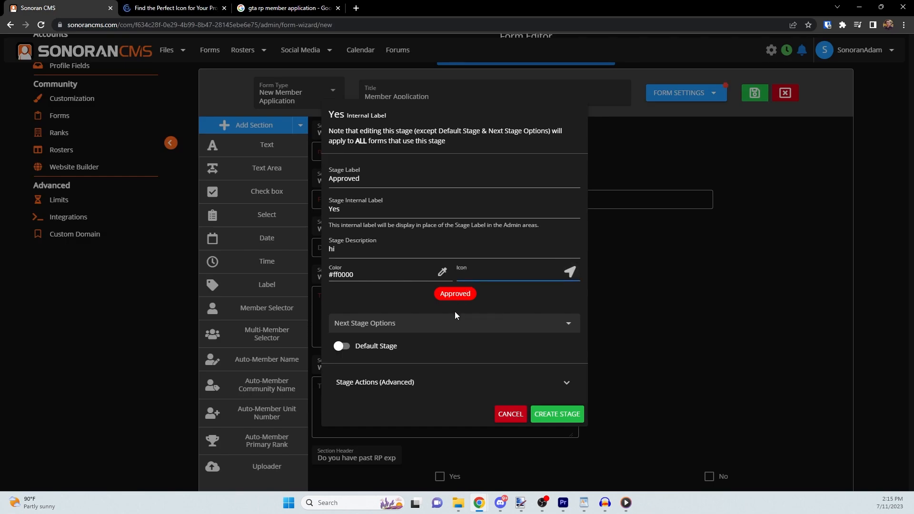
left_click(453, 323)
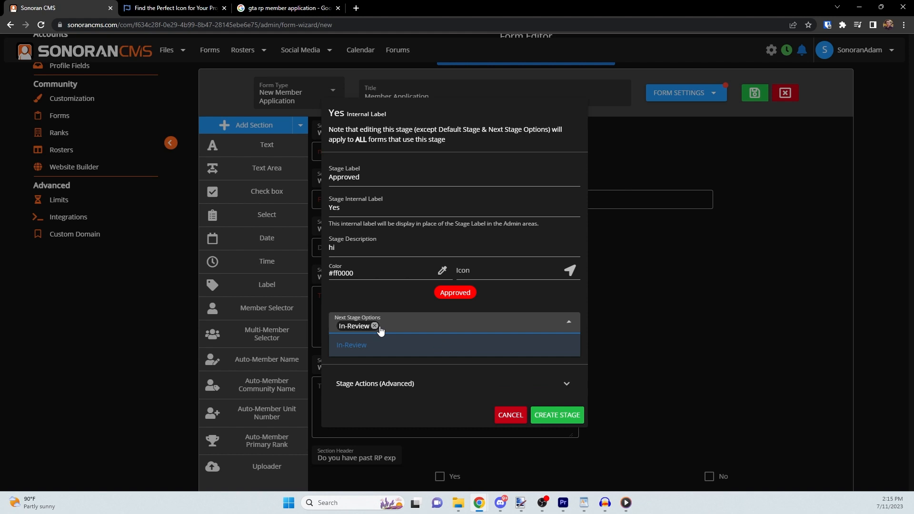
left_click(375, 326)
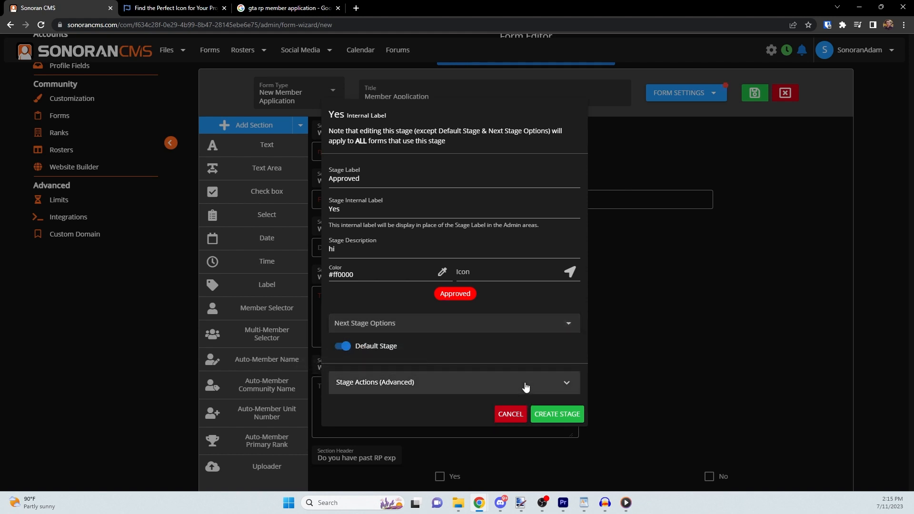
Step: Add a Notify Submitter via Email action with the status-change template, and create the stage
left_click(454, 394)
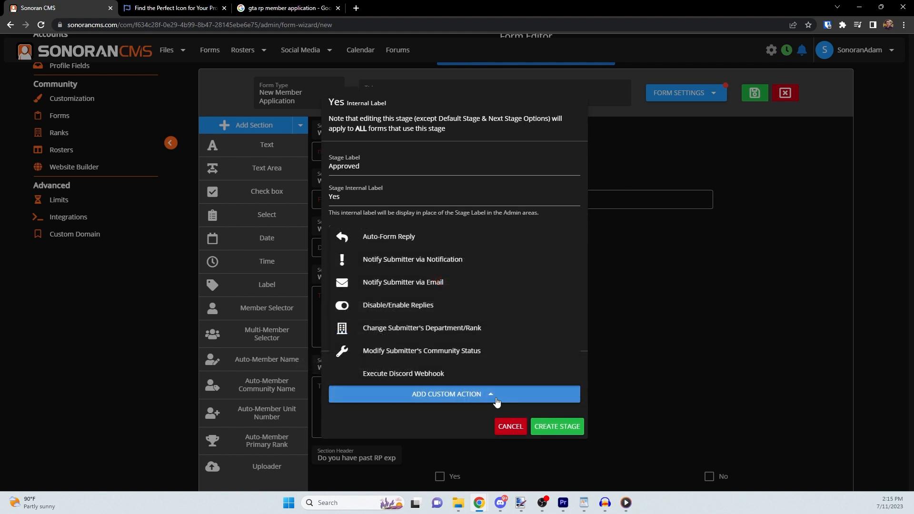
mouse_move(412, 260)
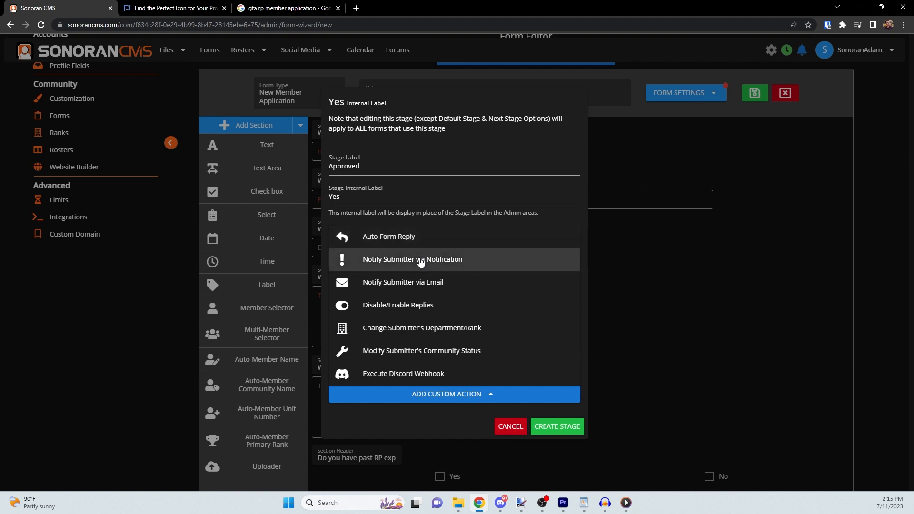
mouse_move(416, 335)
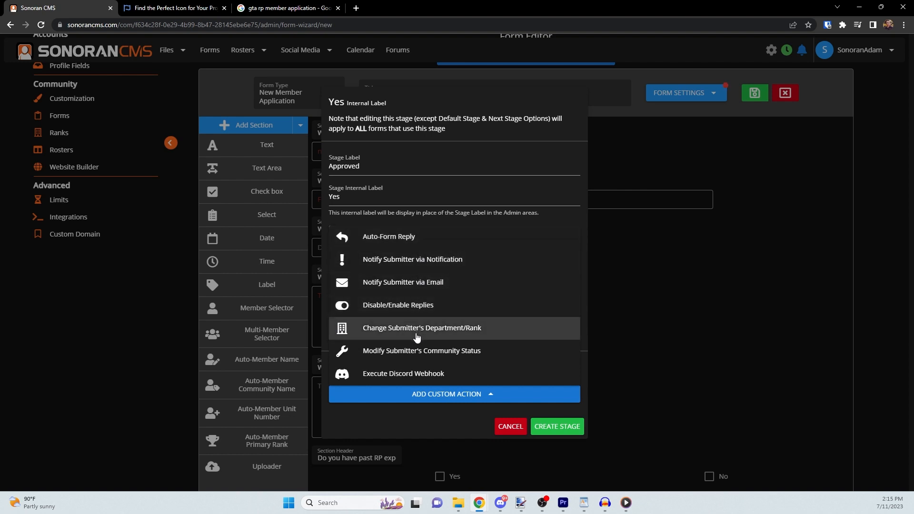
mouse_move(413, 376)
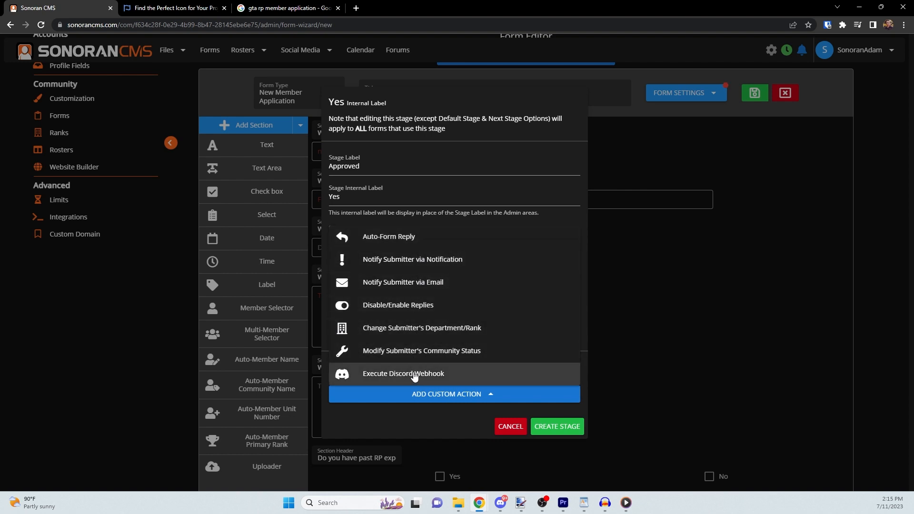
mouse_move(411, 289)
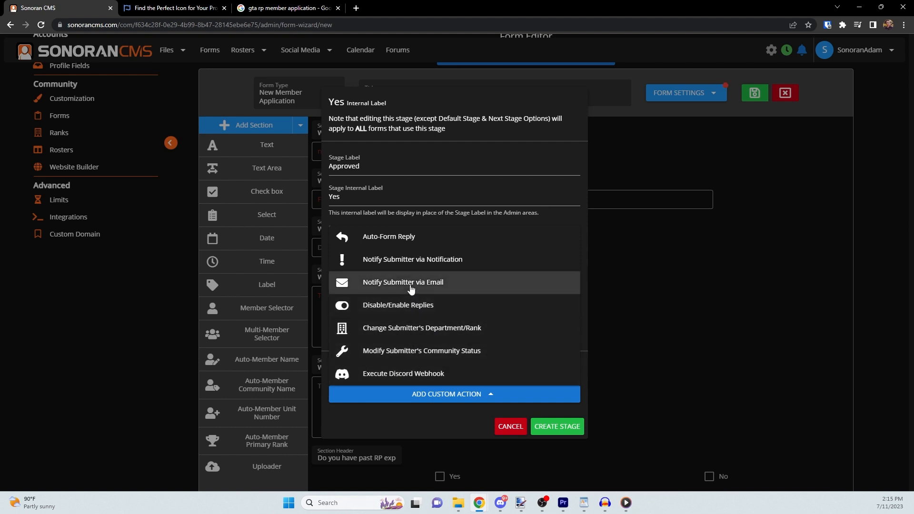
left_click(403, 283)
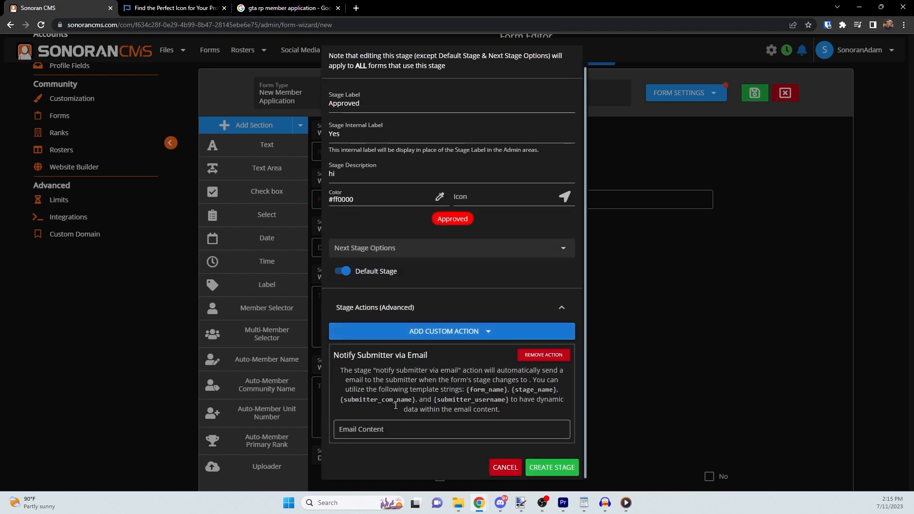
type("{submitter_username}, your {form_name} form is now {stage_name}.")
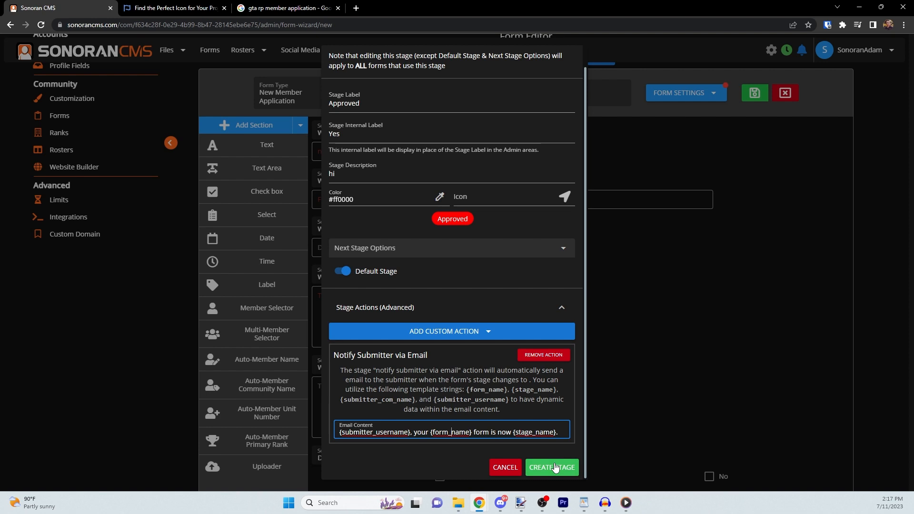
left_click(550, 467)
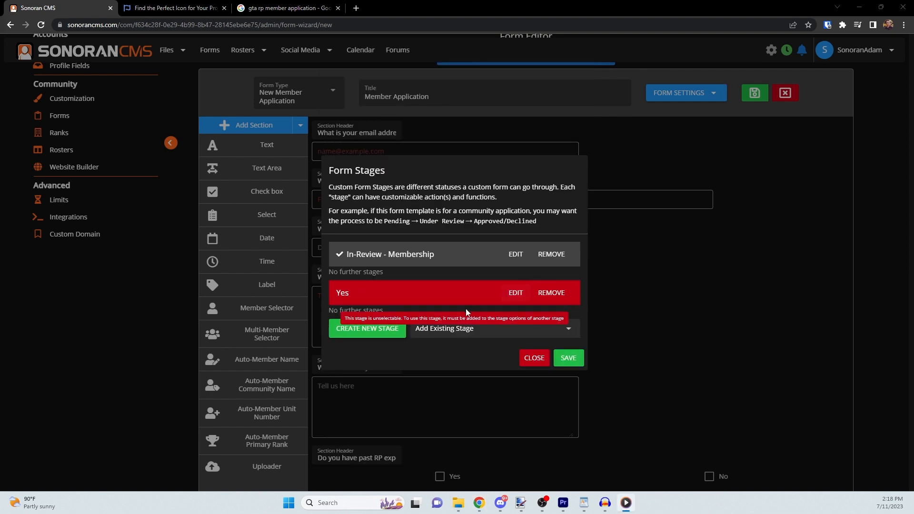
Step: Update In-Review - Membership so its next stage is Approved
left_click(515, 254)
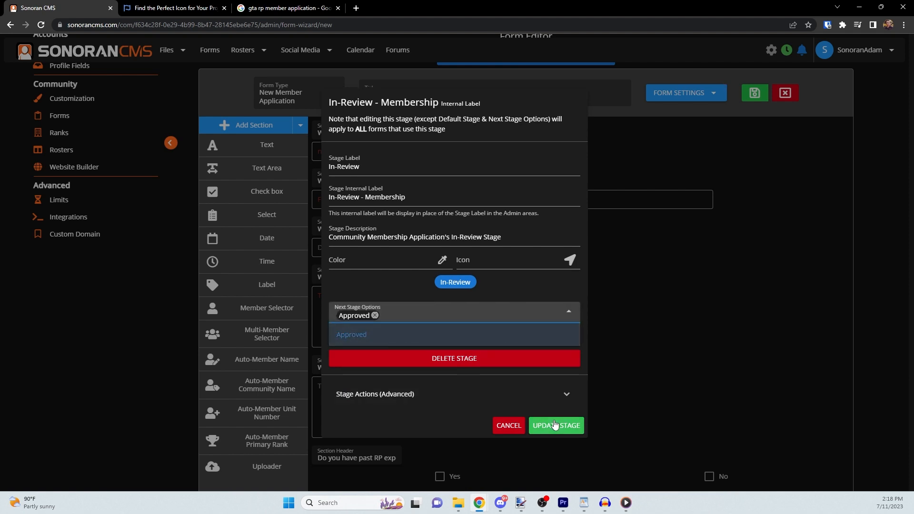
left_click(554, 425)
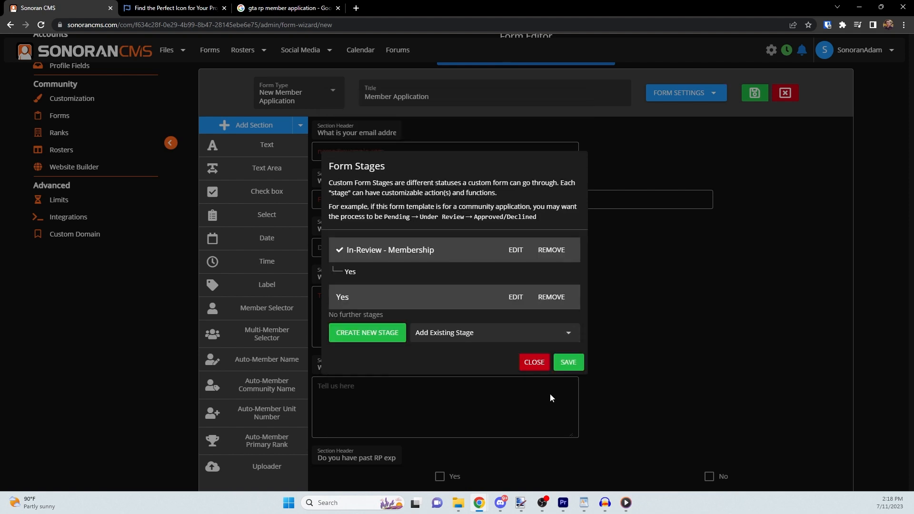
mouse_move(573, 384)
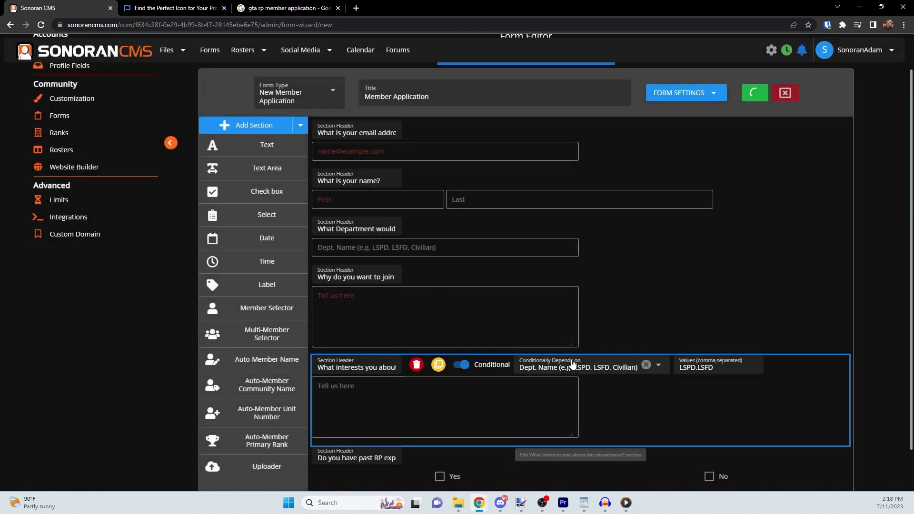
left_click(753, 92)
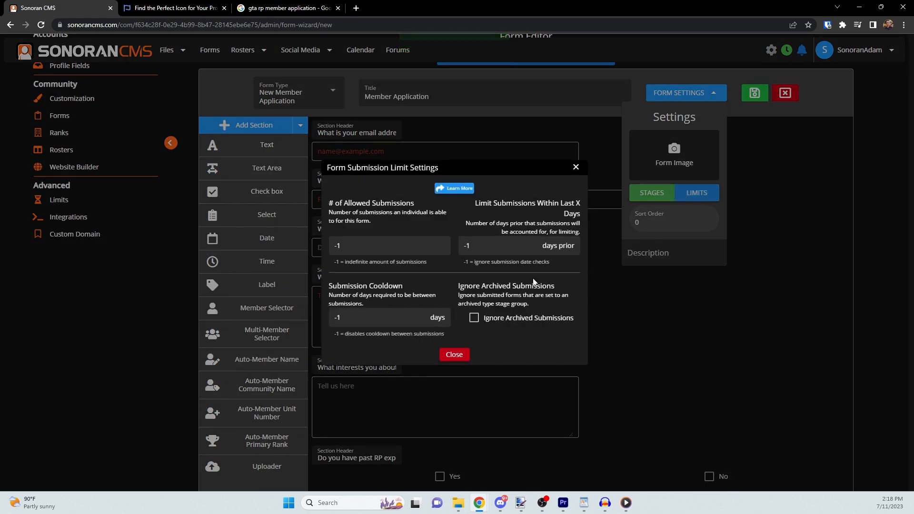
mouse_move(417, 306)
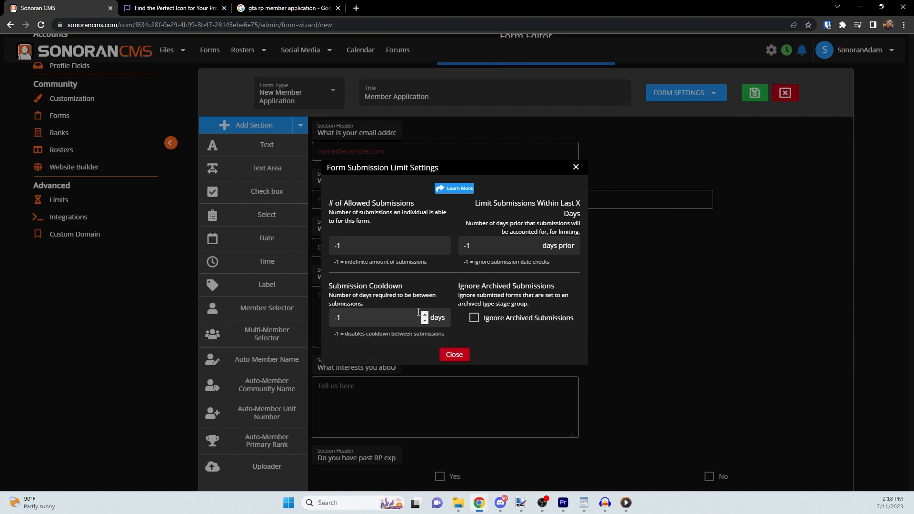
left_click(453, 354)
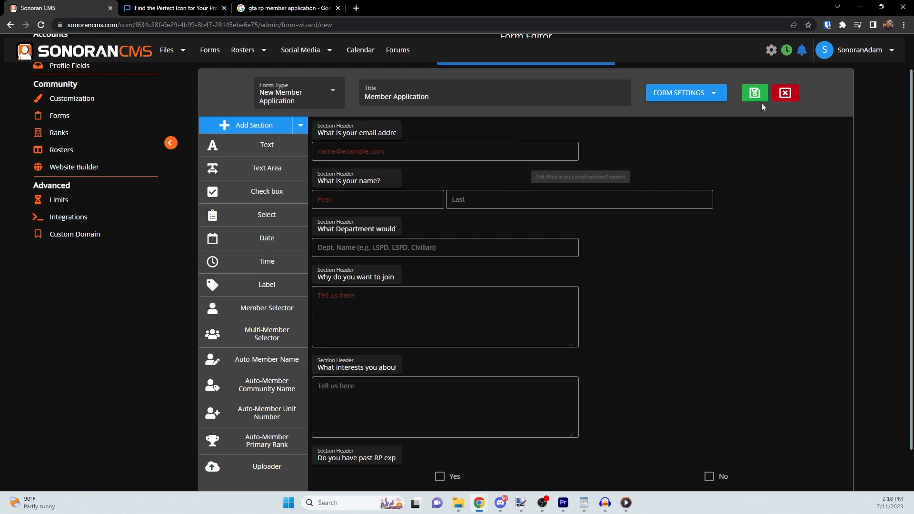
Step: Save the Member Application form and go back to the forms list
left_click(753, 93)
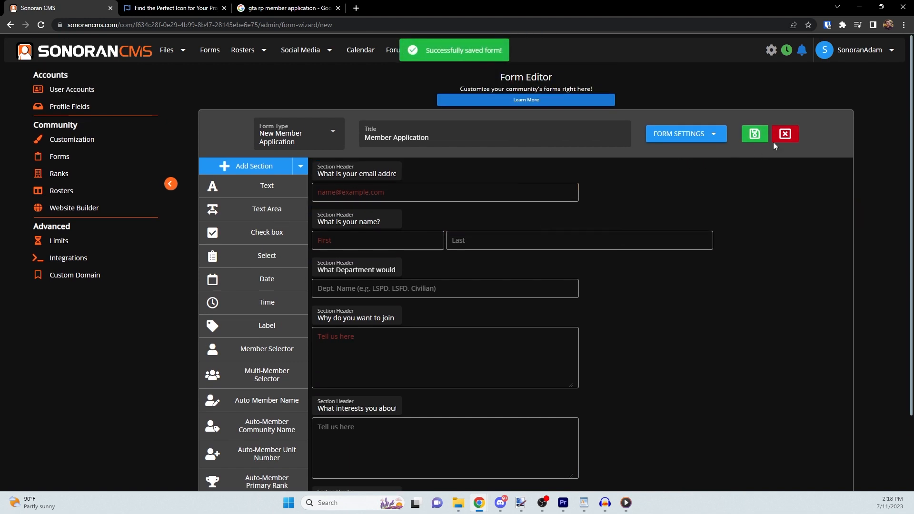
left_click(785, 134)
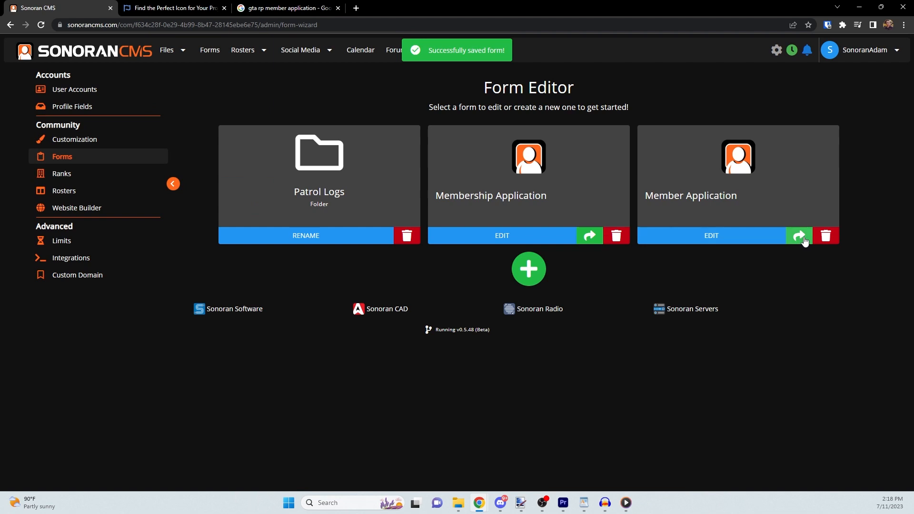
left_click(799, 236)
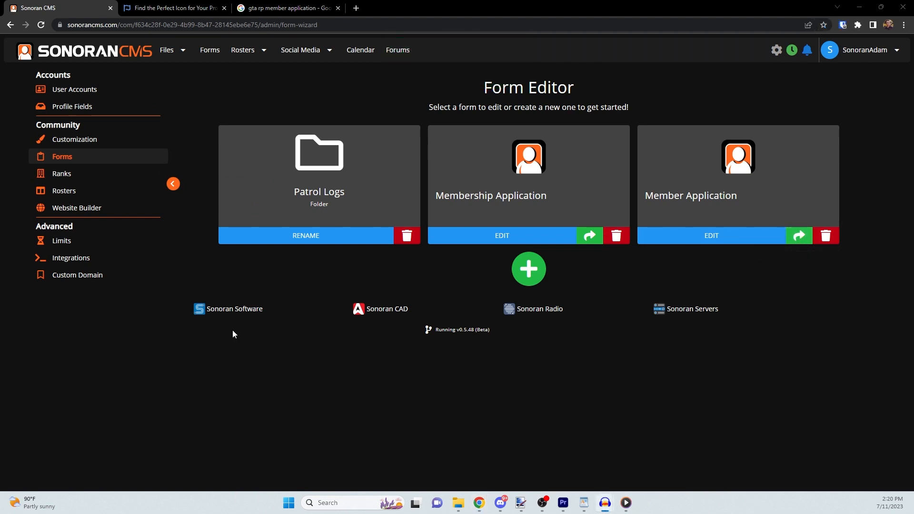
mouse_move(589, 290)
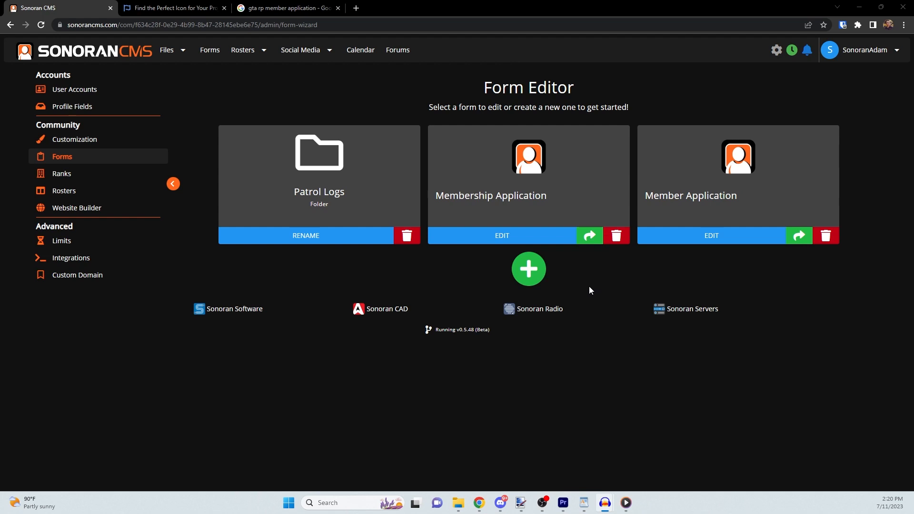
mouse_move(550, 278)
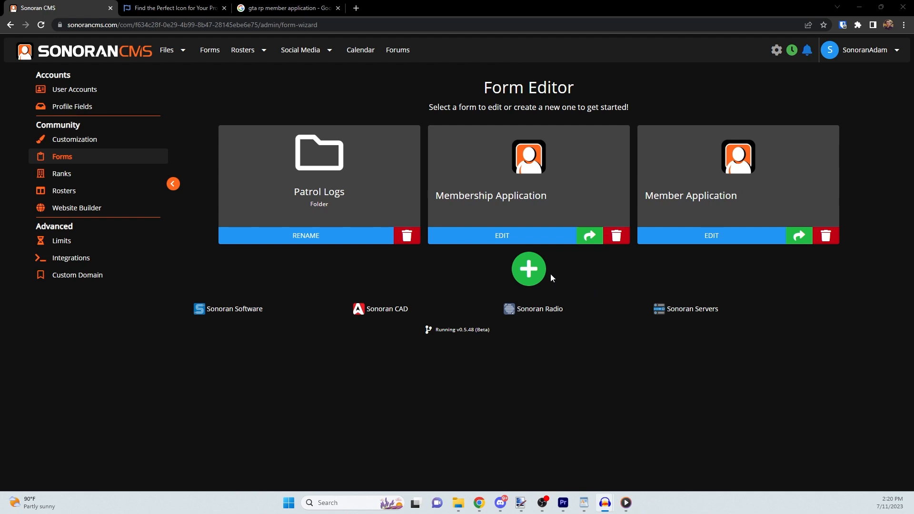
Step: Add a new forms folder labelled 'Hi'
left_click(528, 269)
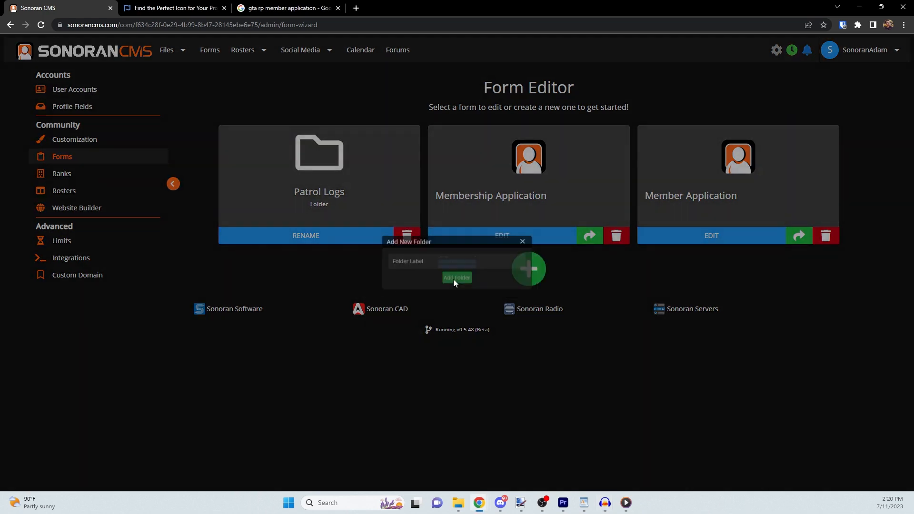
type("Hi")
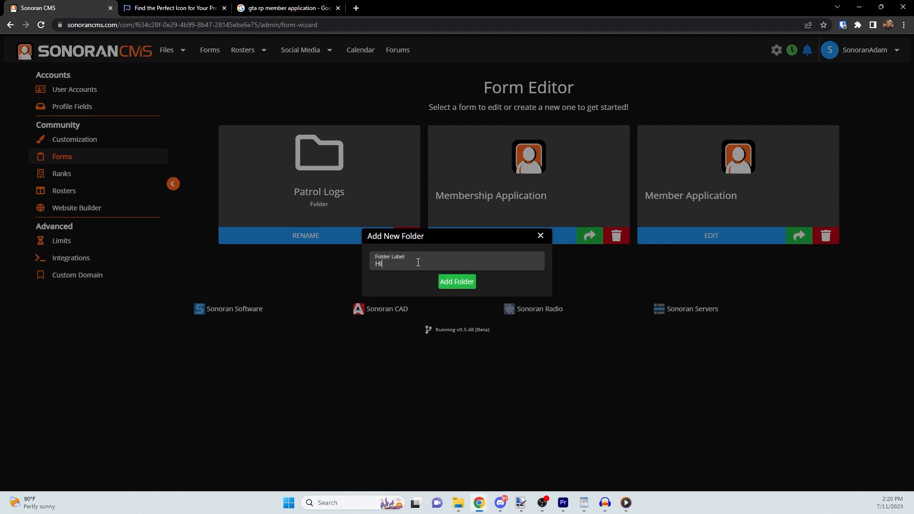
left_click(457, 283)
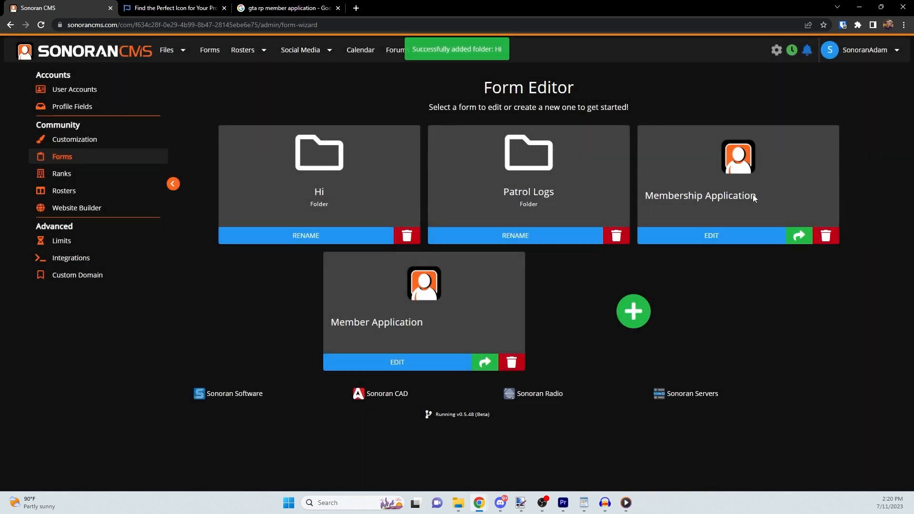